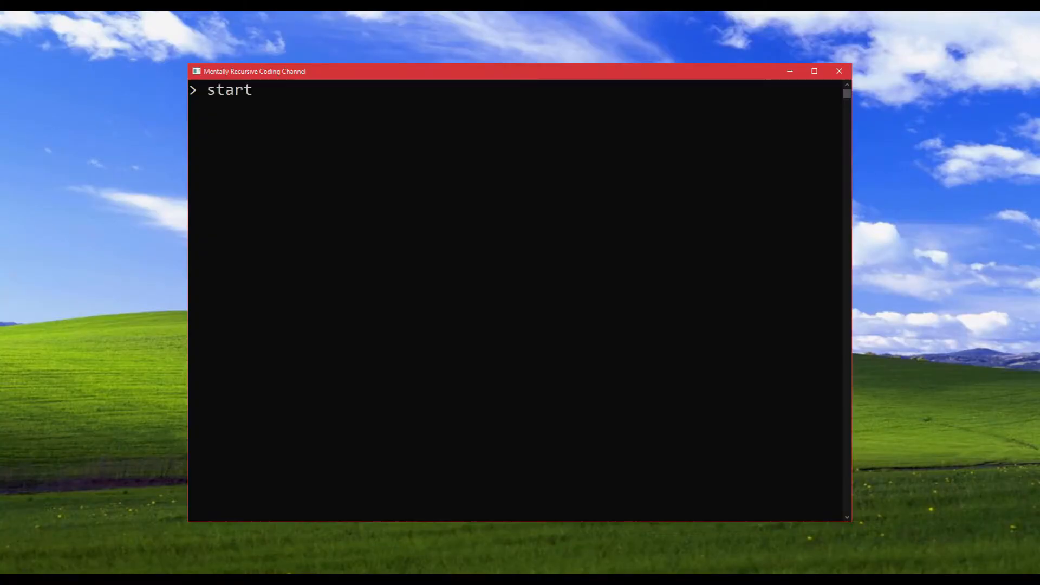
# Step: Run the mentallyRecur start command in Windows Terminal
pyautogui.write('mentallyRecur')
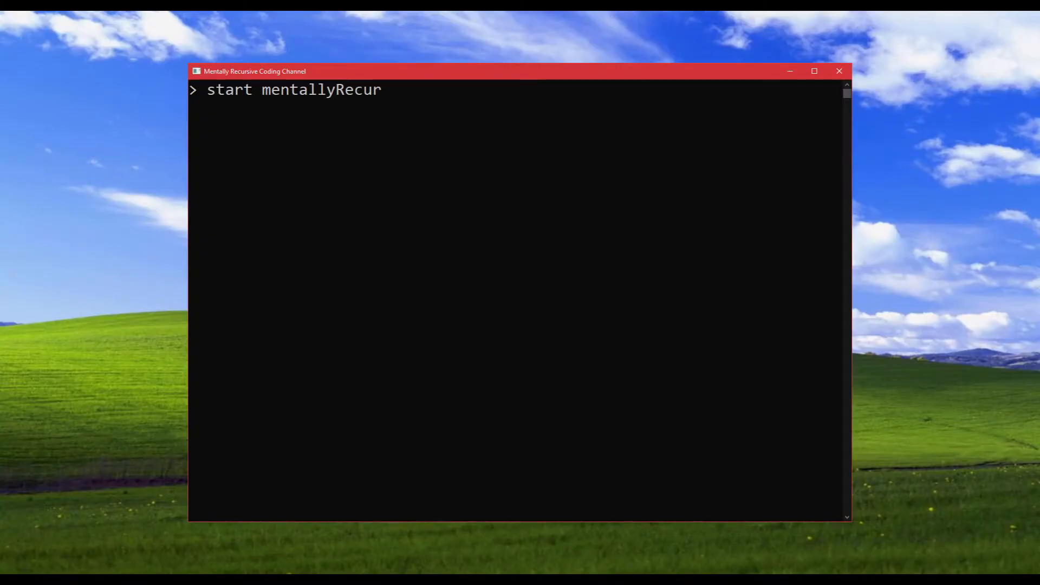
pyautogui.press('Enter')
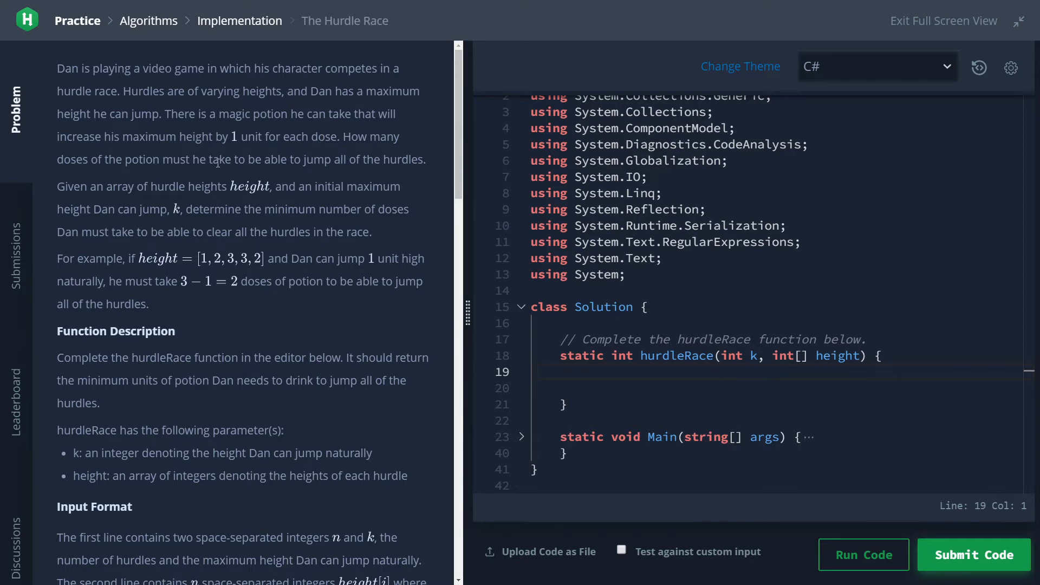
pyautogui.scroll(-3)
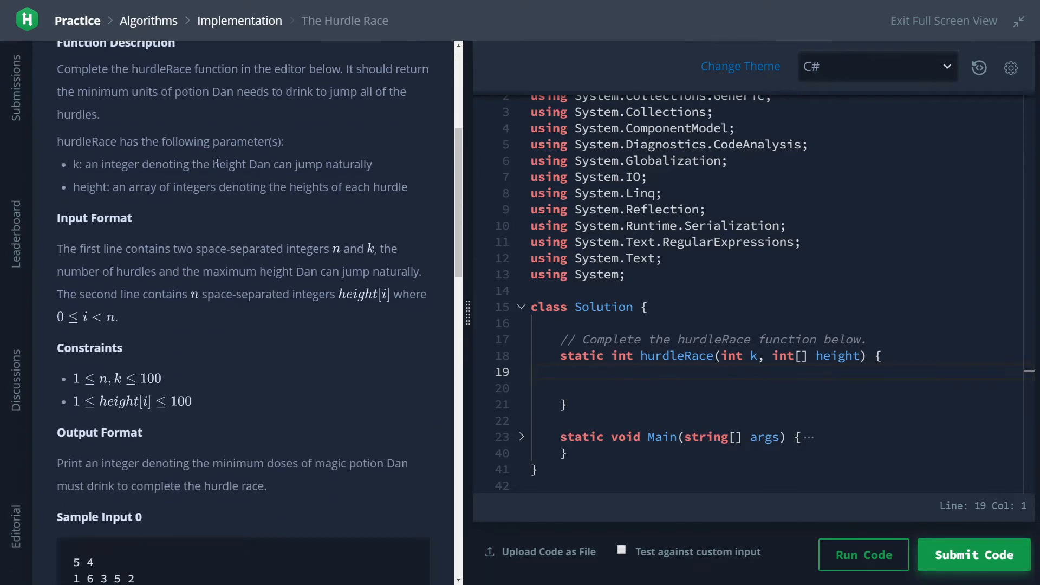
pyautogui.scroll(-3)
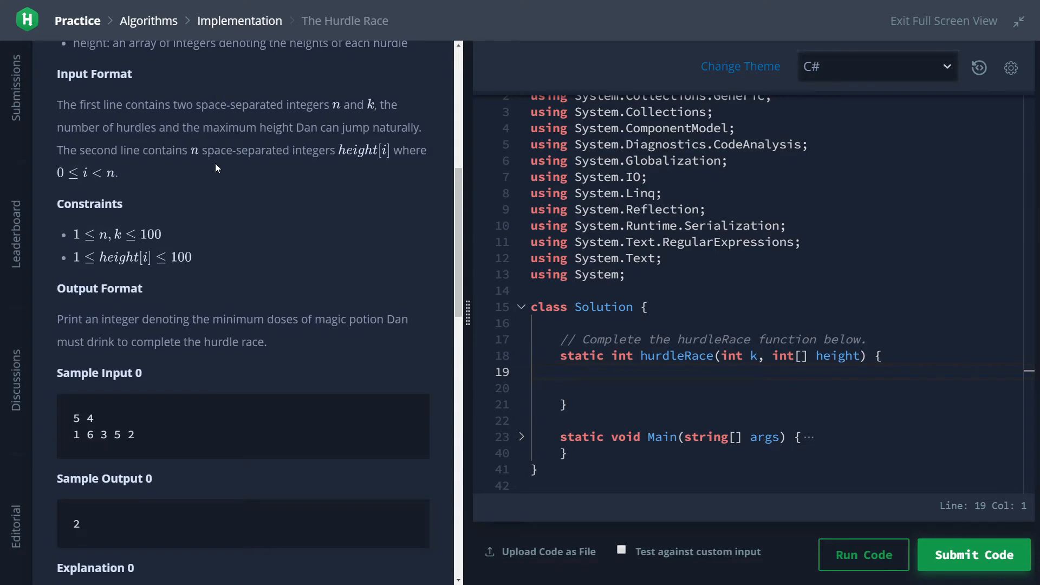
pyautogui.moveTo(105, 242)
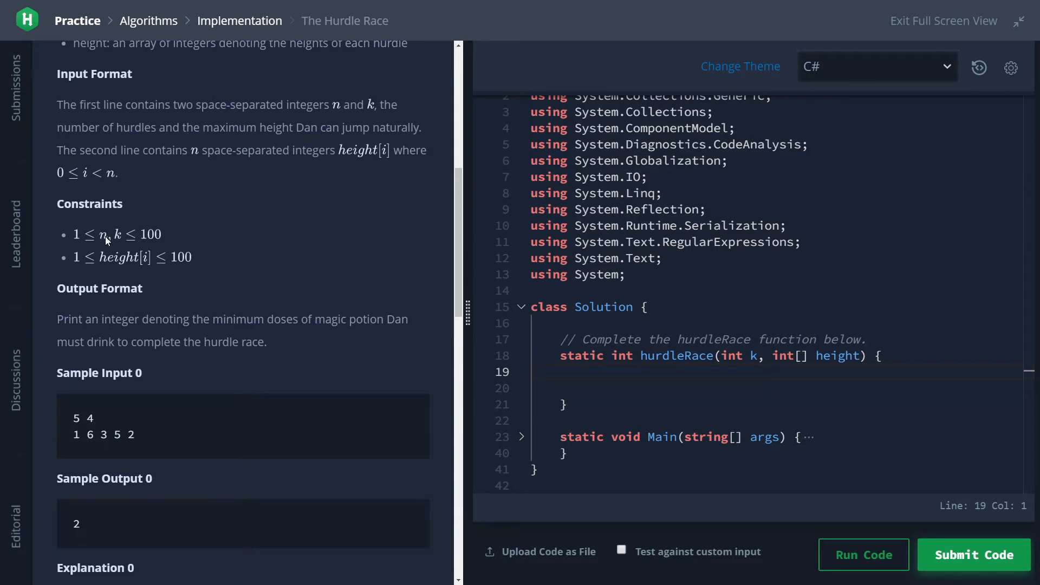
pyautogui.moveTo(118, 240)
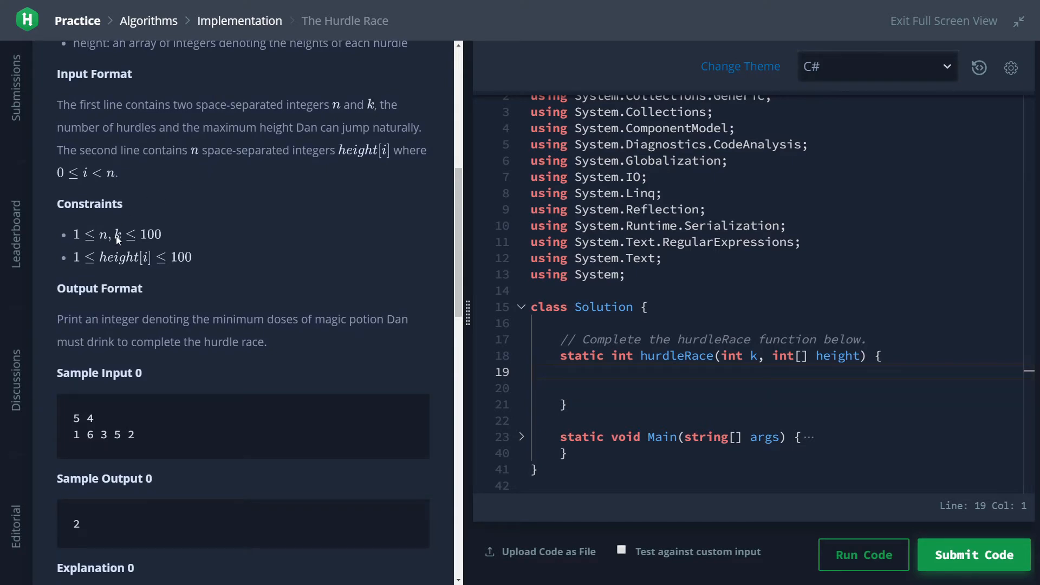
pyautogui.moveTo(136, 243)
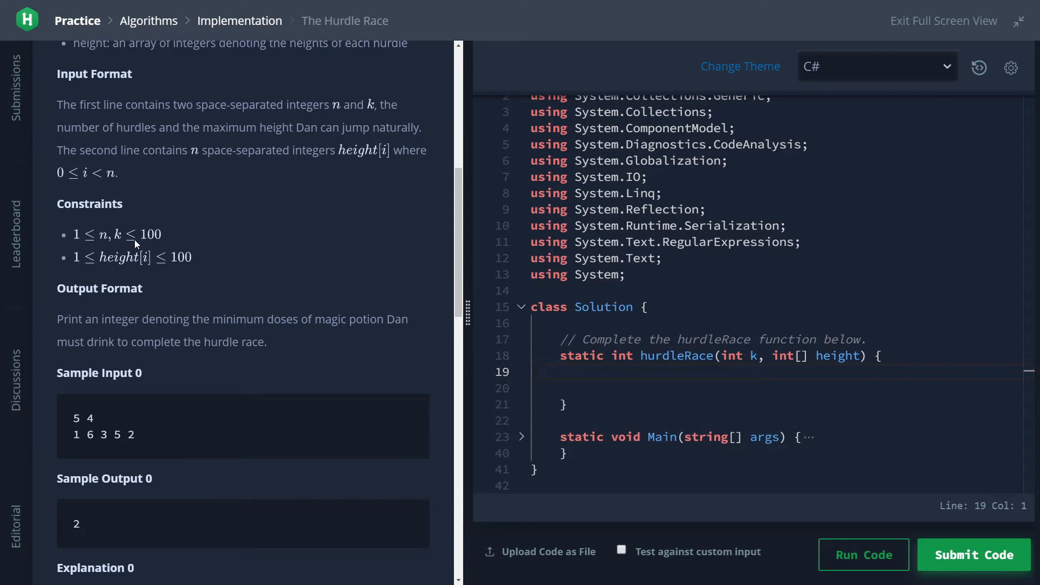
pyautogui.moveTo(120, 266)
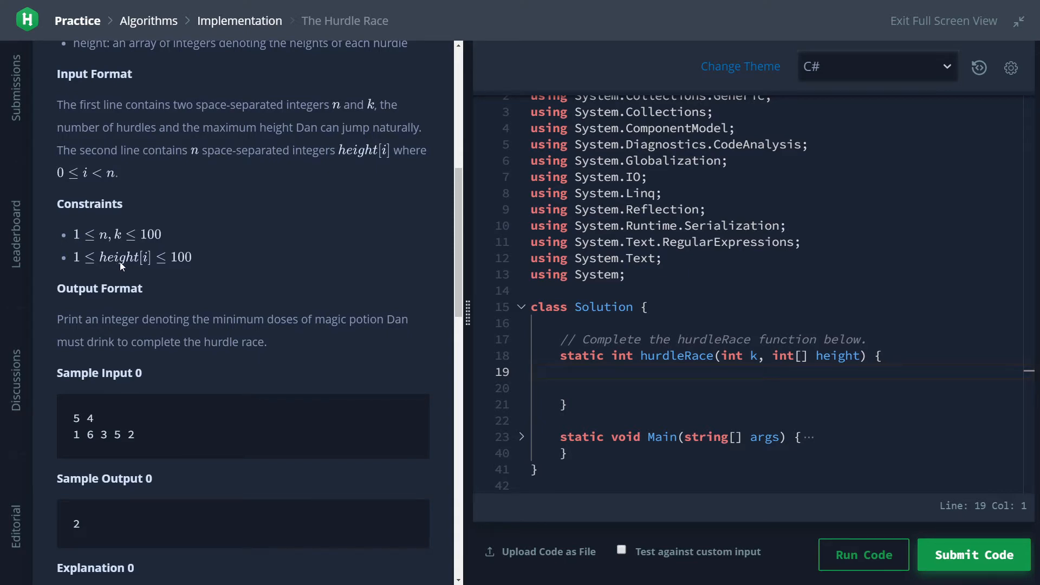
pyautogui.moveTo(132, 265)
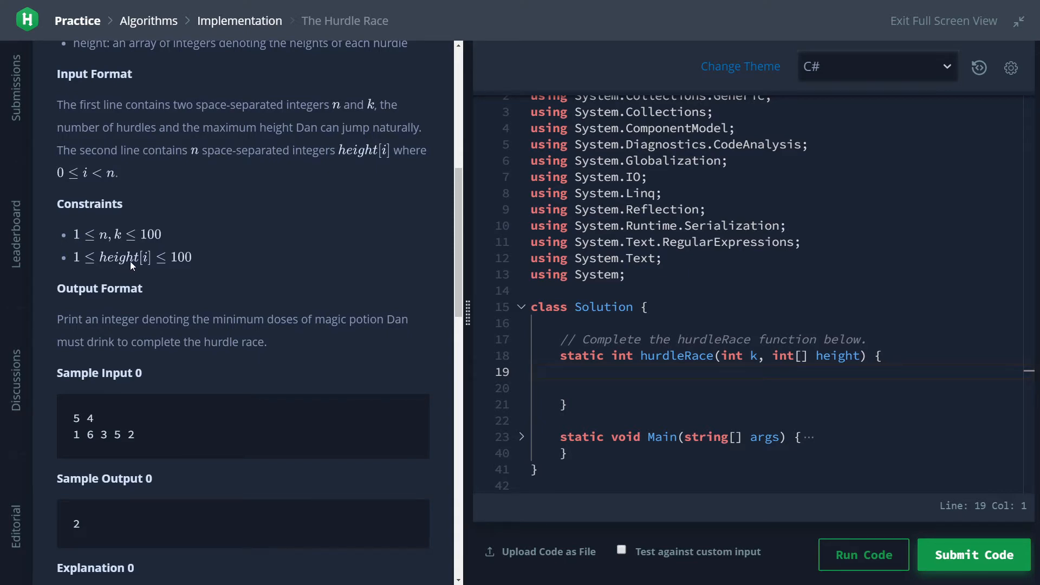
pyautogui.moveTo(150, 266)
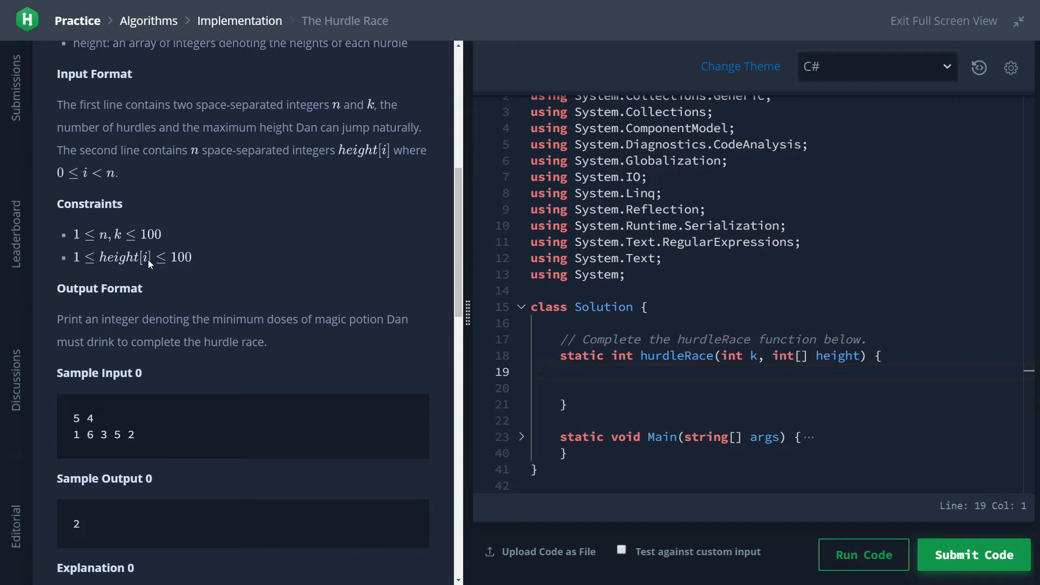
pyautogui.scroll(-3)
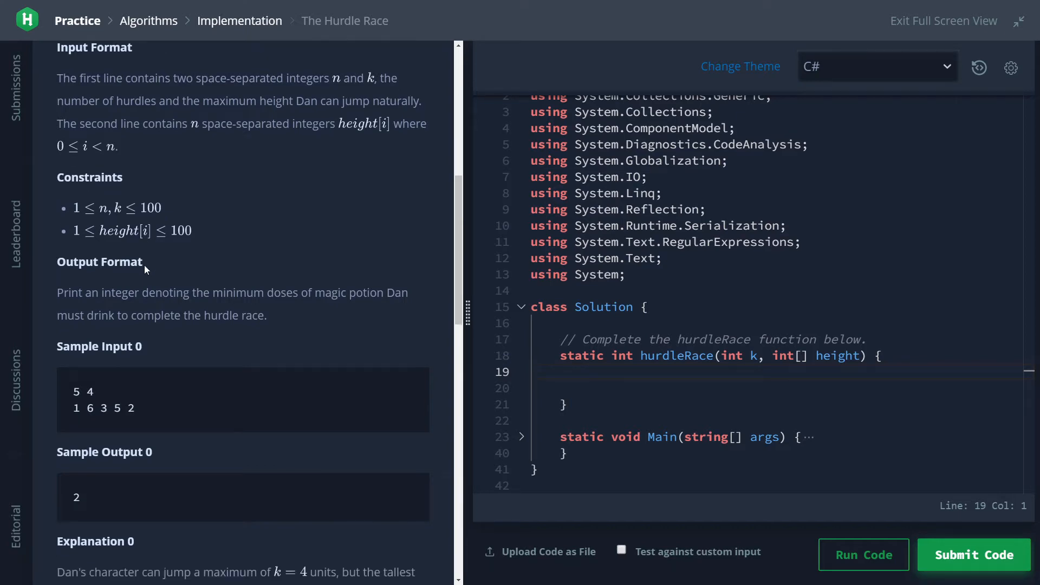
pyautogui.scroll(-3)
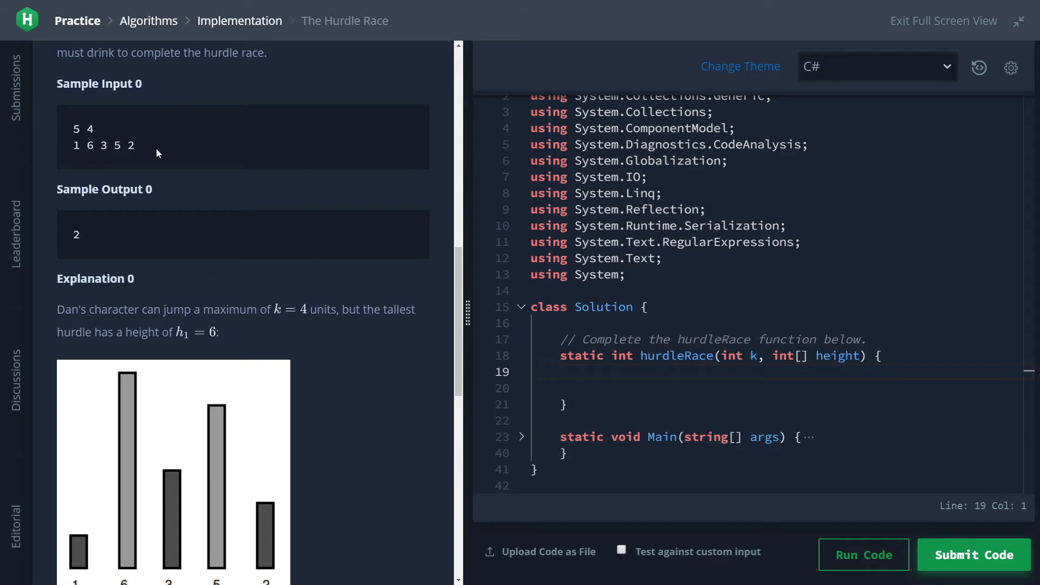
pyautogui.moveTo(269, 172)
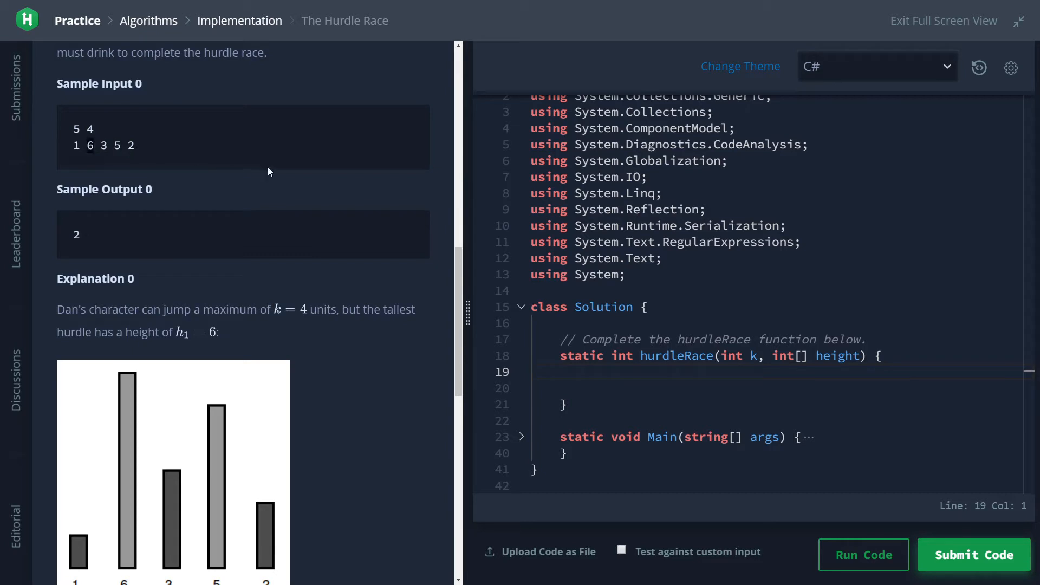
pyautogui.moveTo(94, 152)
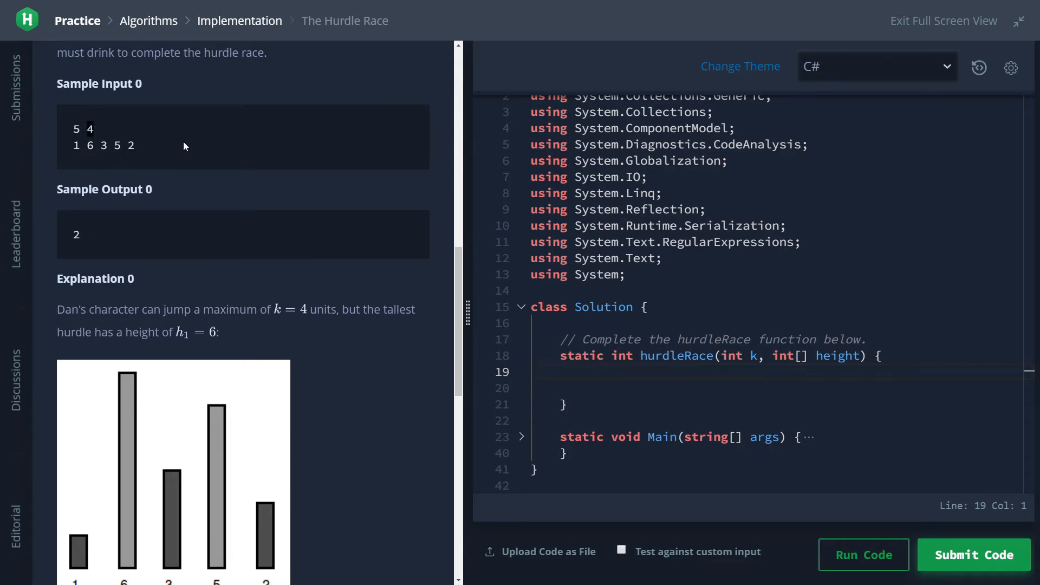
pyautogui.moveTo(176, 147)
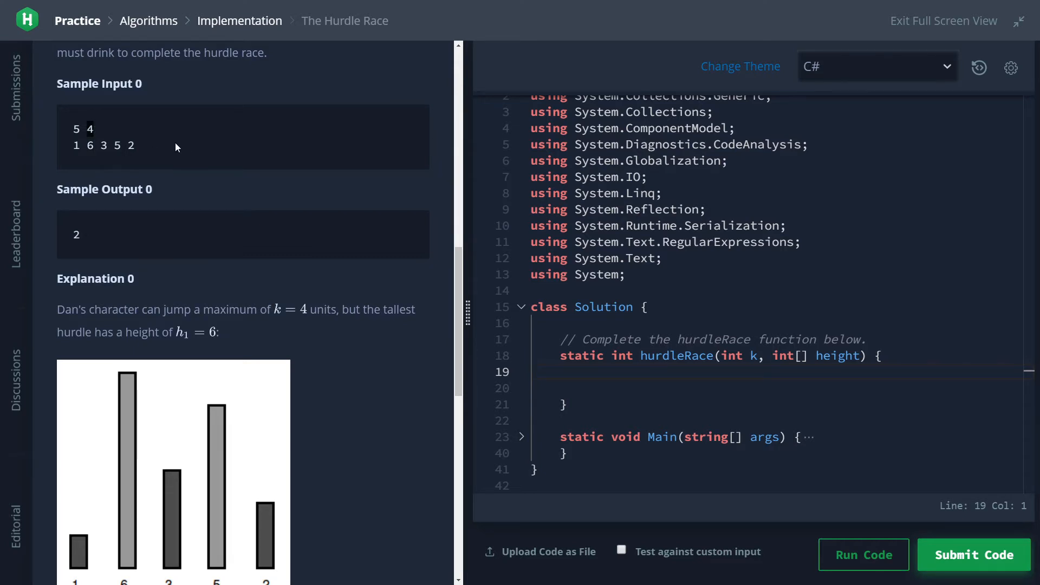
pyautogui.scroll(-3)
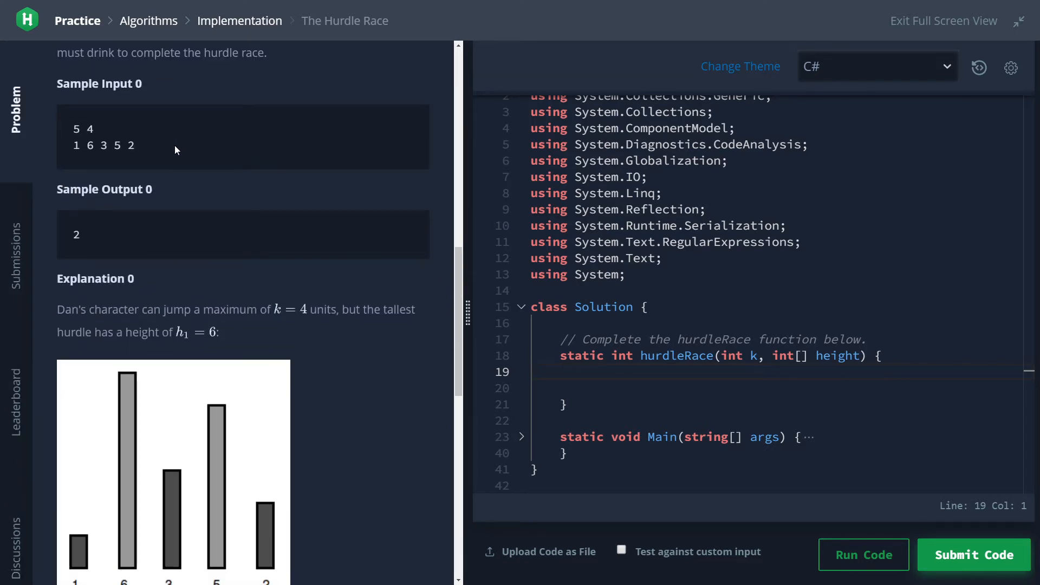
pyautogui.moveTo(351, 194)
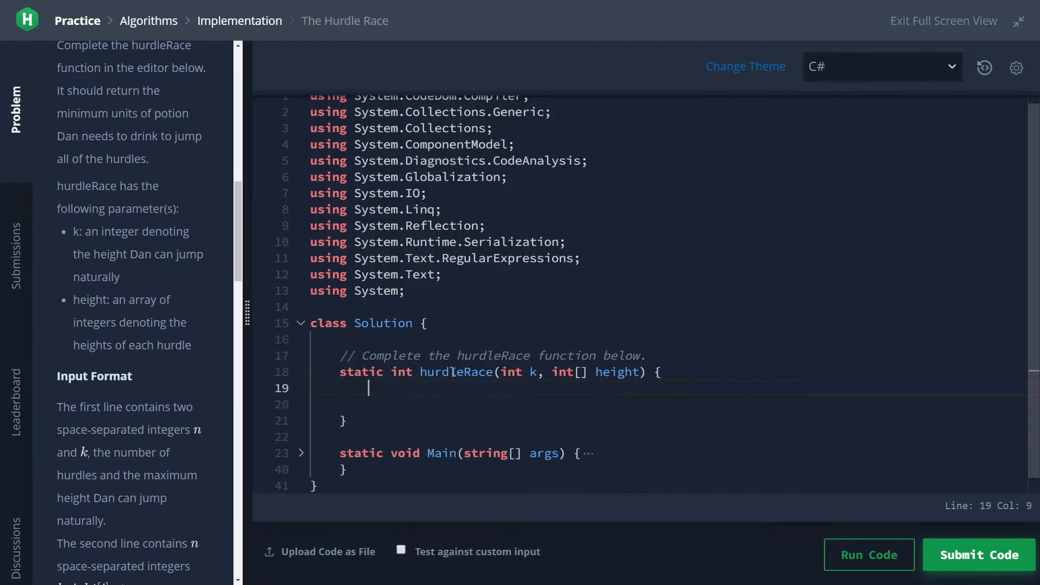
# Step: Declare int max initialised to height[0]
pyautogui.write('int max')
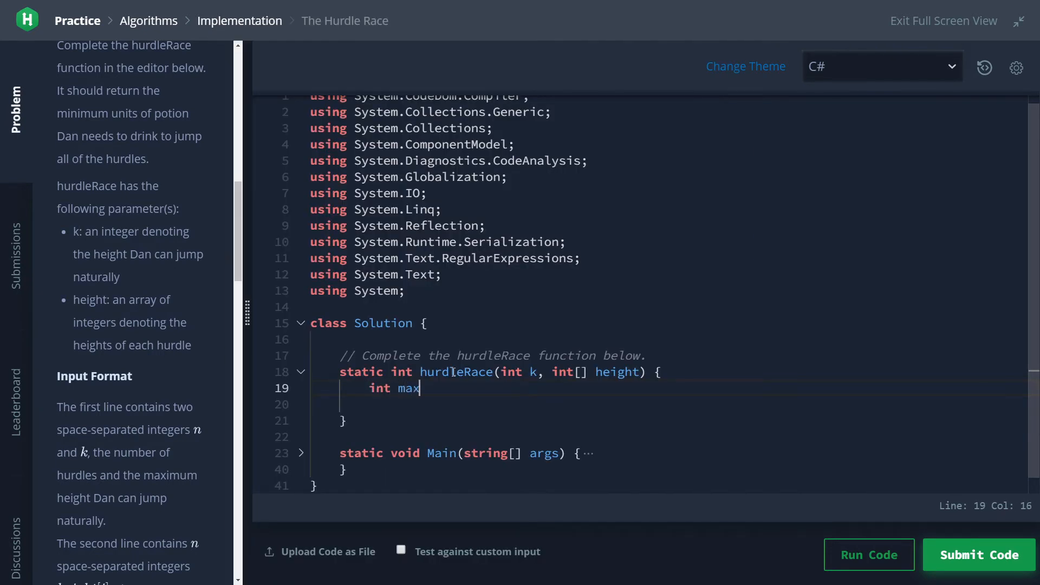
pyautogui.write('=')
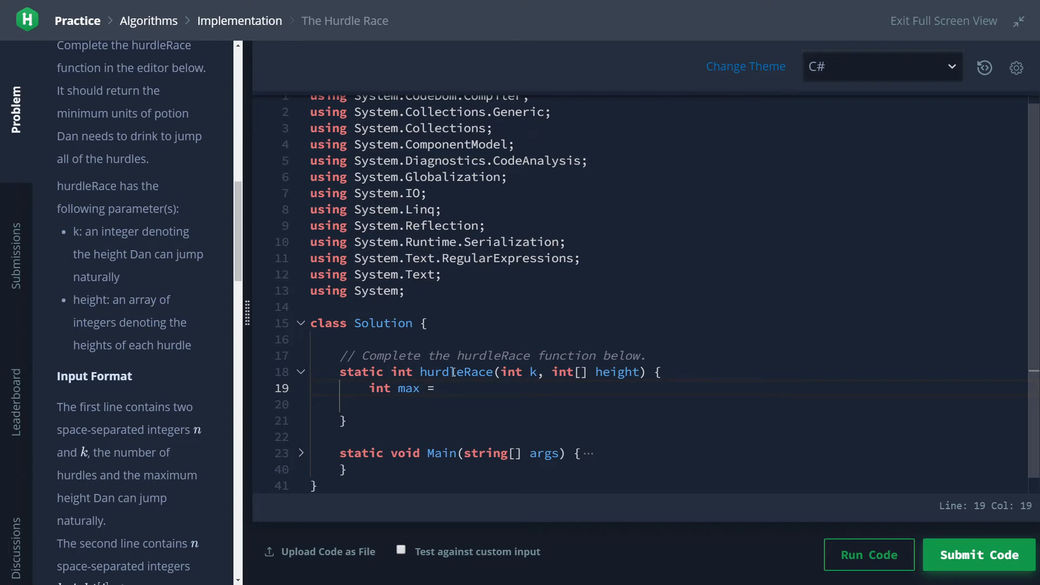
pyautogui.write('height[0]')
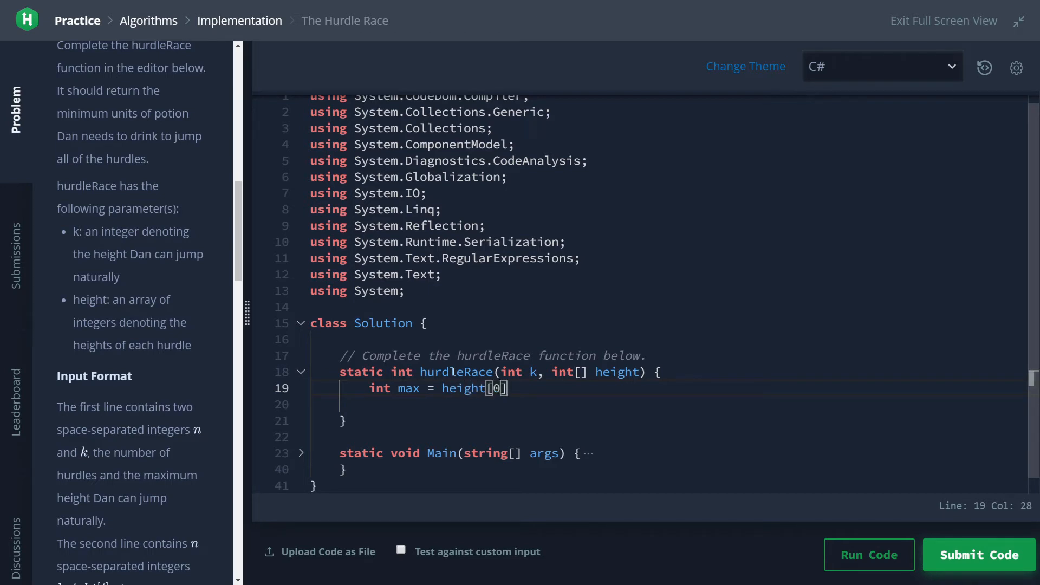
pyautogui.press('Enter')
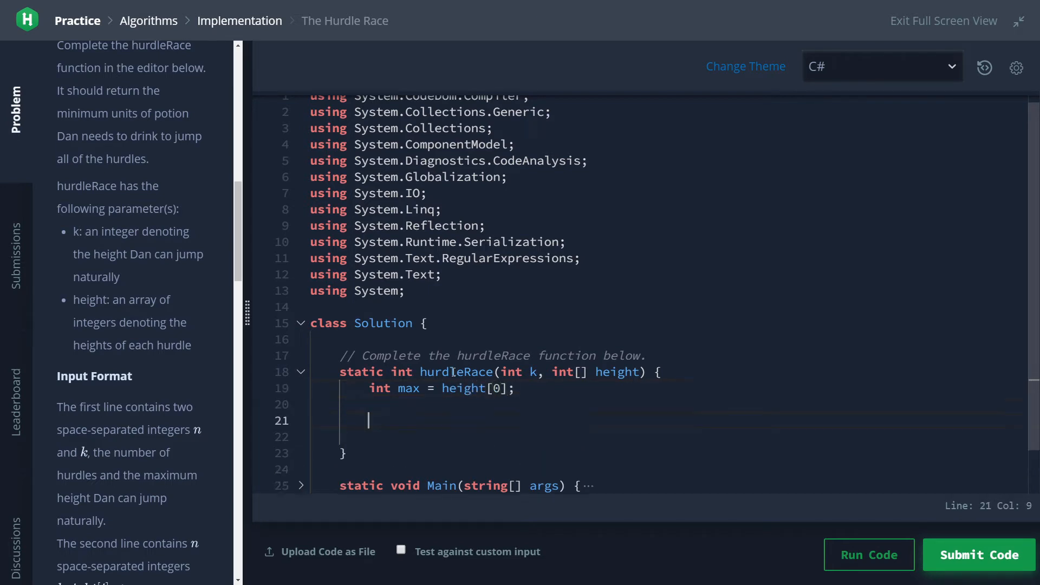
# Step: Add a for loop with index i running up to height.Length
pyautogui.write('for (int i')
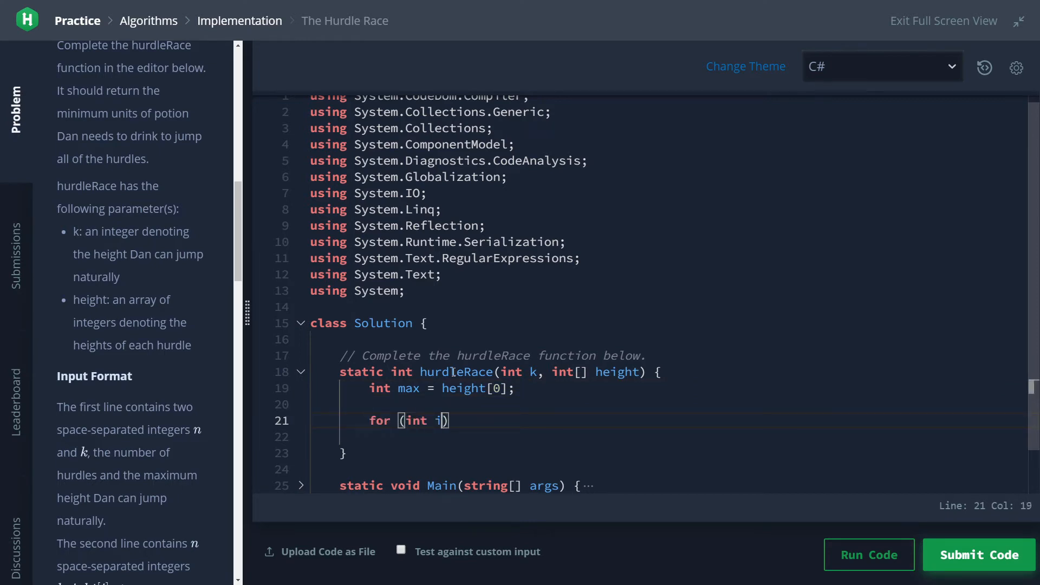
pyautogui.write('= 0; i')
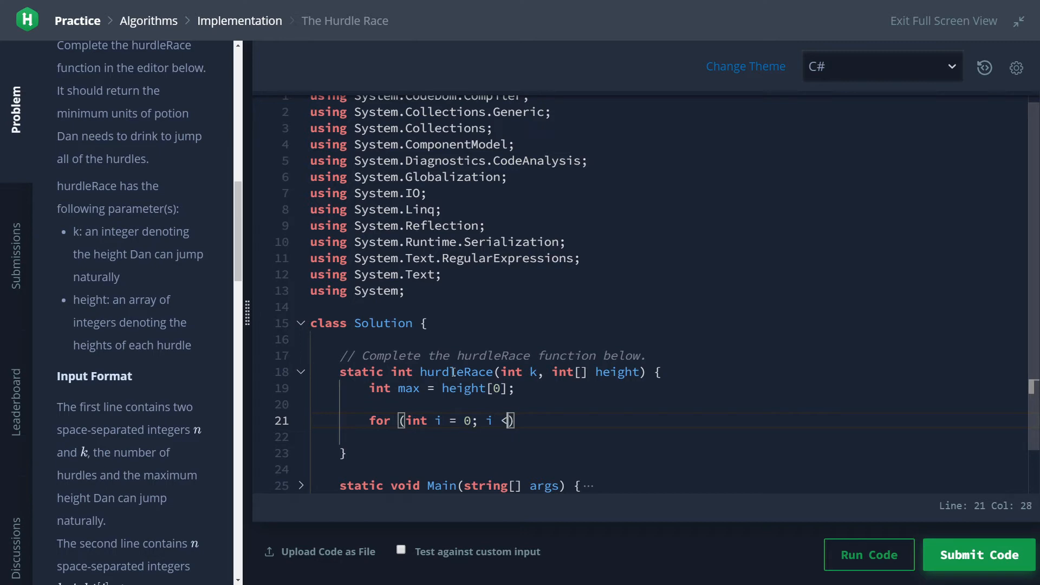
pyautogui.write('< height')
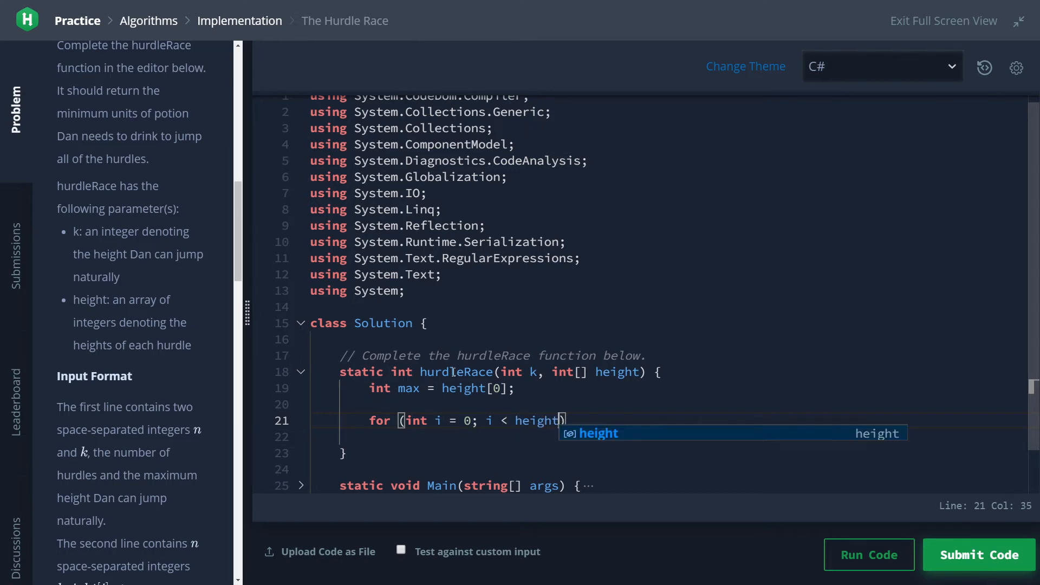
pyautogui.write('.')
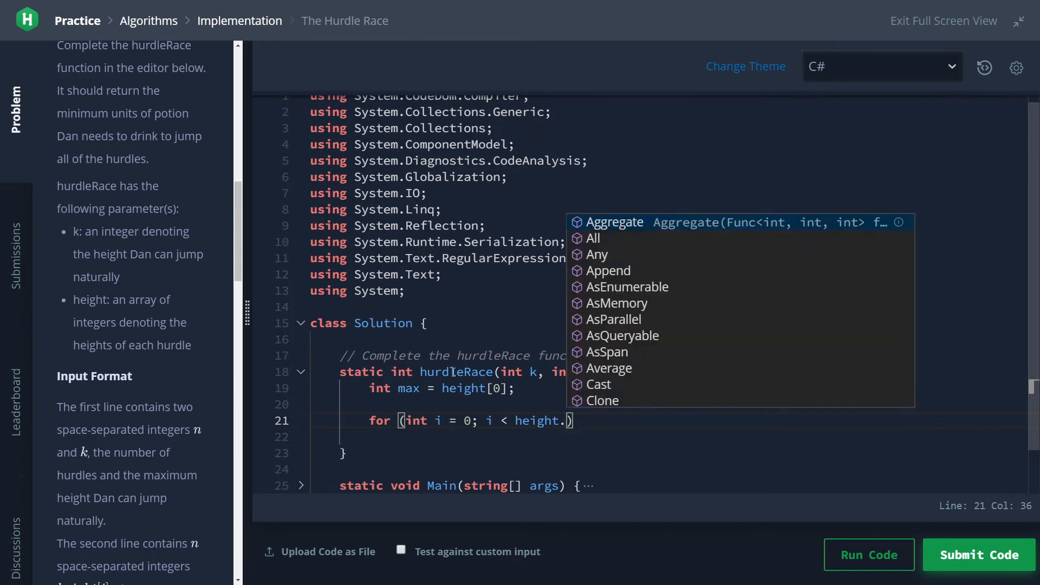
pyautogui.write('Length;')
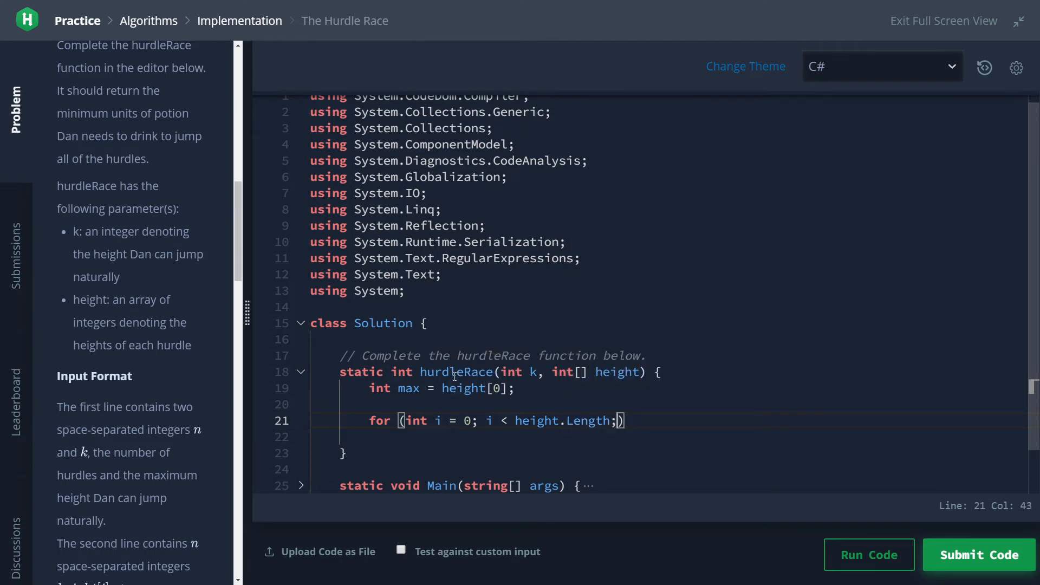
pyautogui.write('i++')
pyautogui.click(669, 437)
pyautogui.write('{')
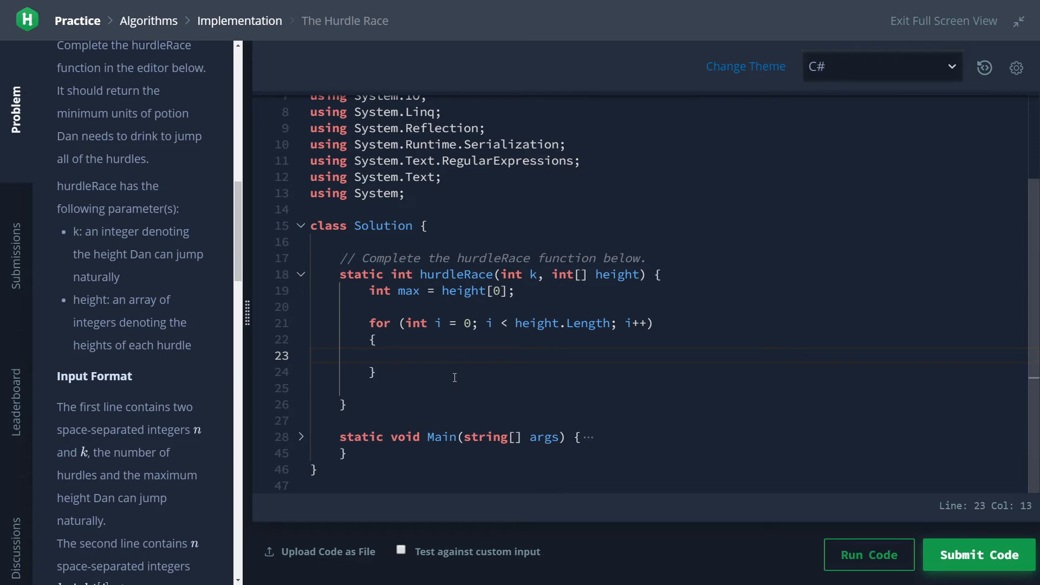
# Step: Inside the loop, set max to height[i] whenever height[i] > max
pyautogui.click(398, 355)
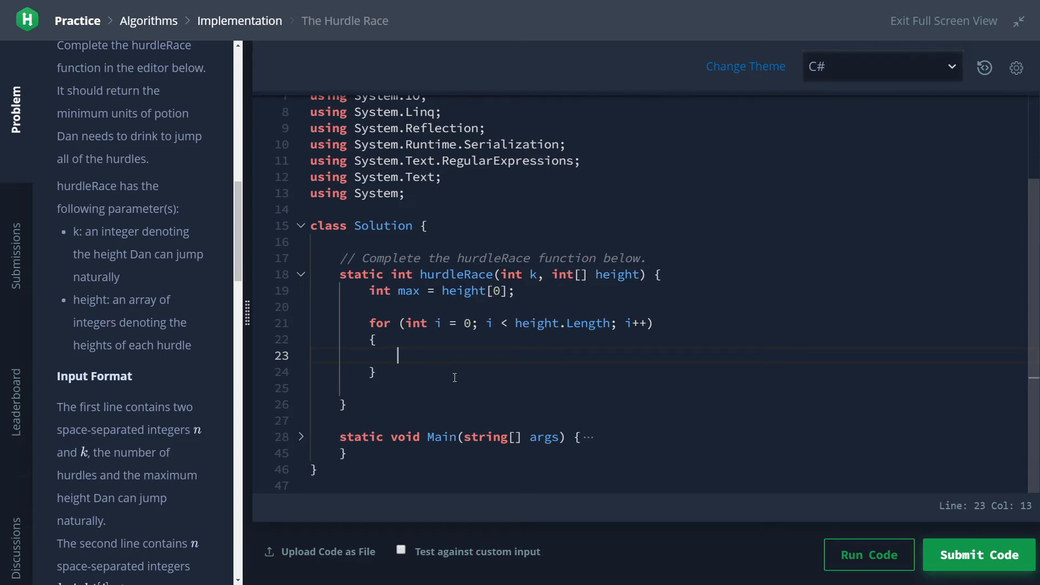
pyautogui.write('if (h')
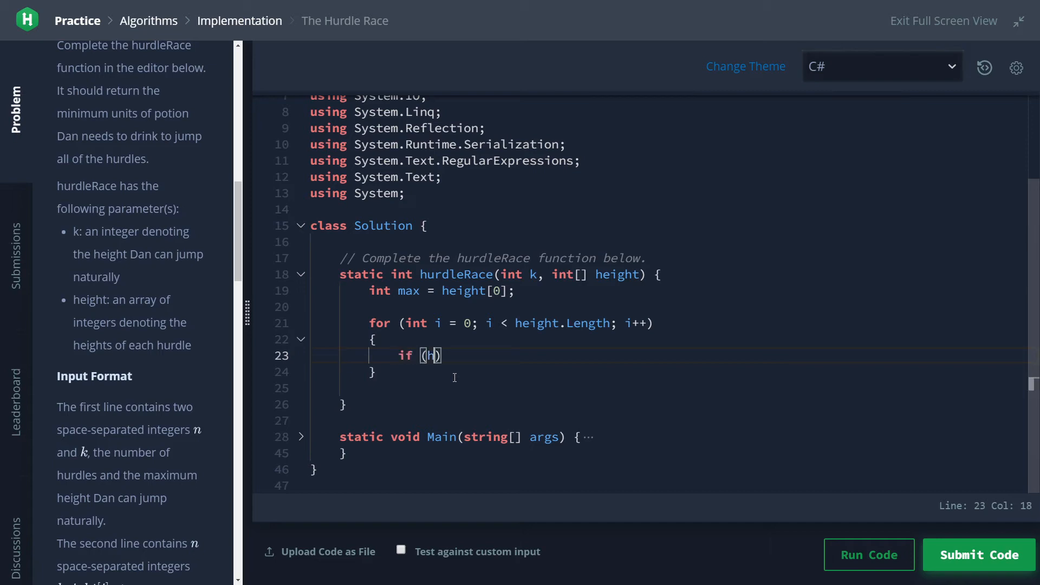
pyautogui.write('eight[i]')
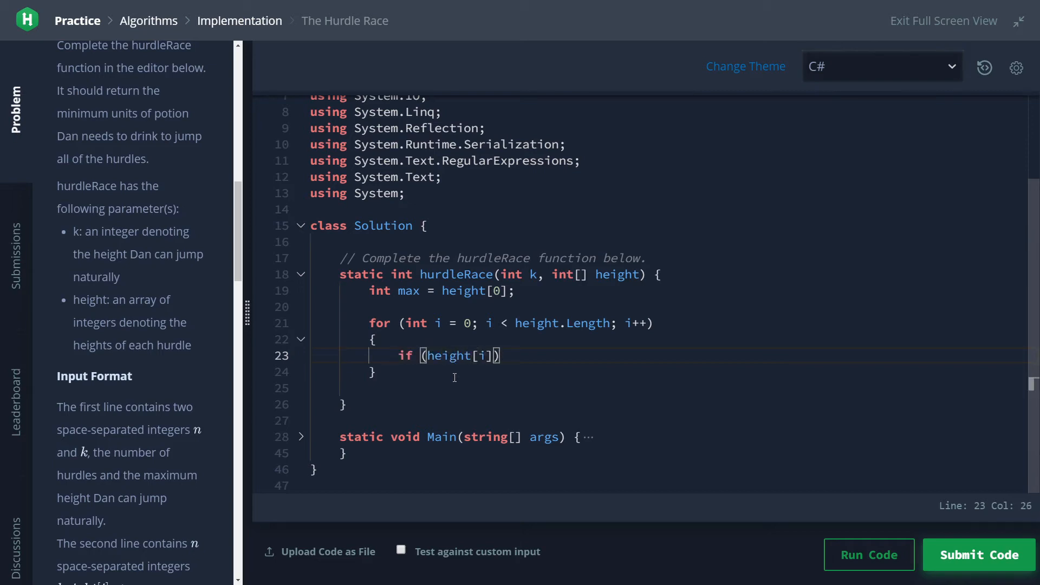
pyautogui.write('> max)')
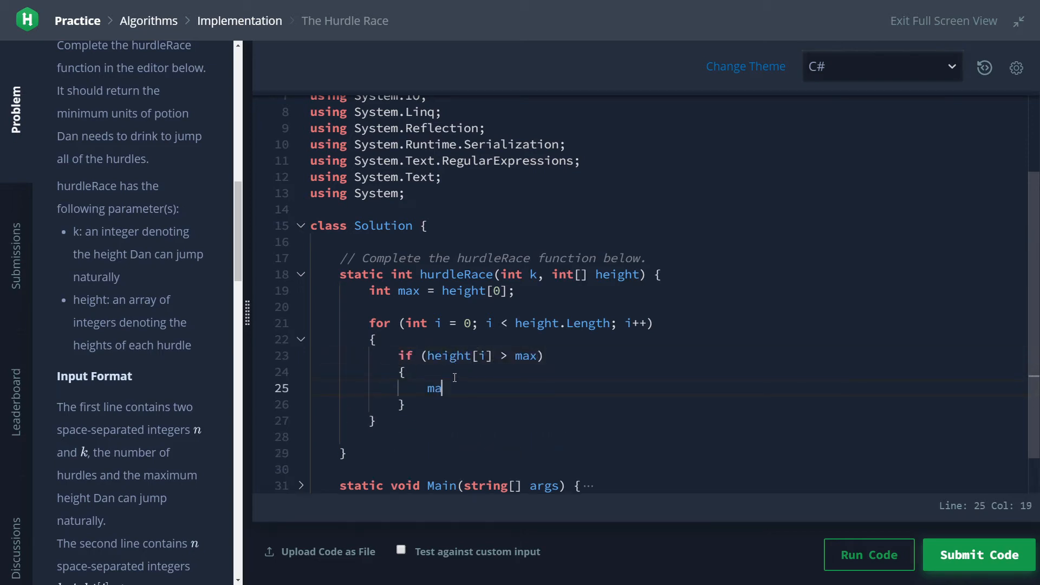
pyautogui.write('x = height')
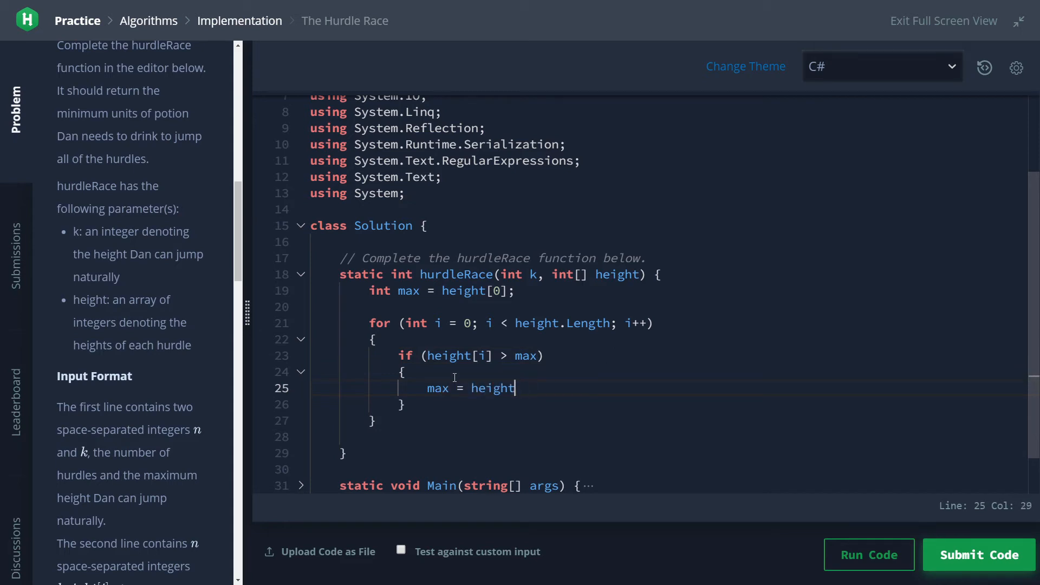
pyautogui.write('[i];')
pyautogui.click(512, 323)
pyautogui.write('1')
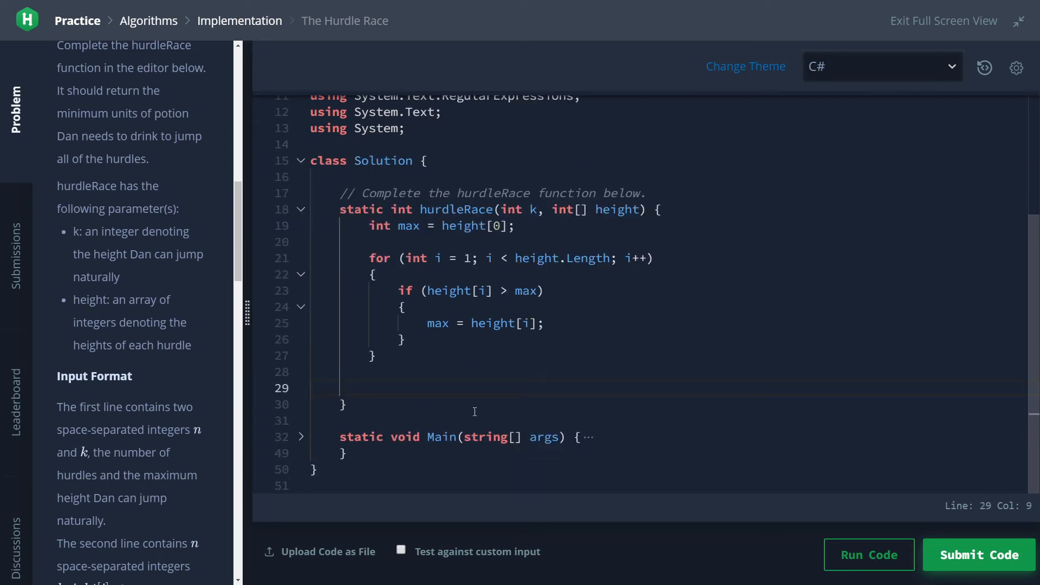
# Step: After the loop, return Math.Max(0, max - k)
pyautogui.write('return')
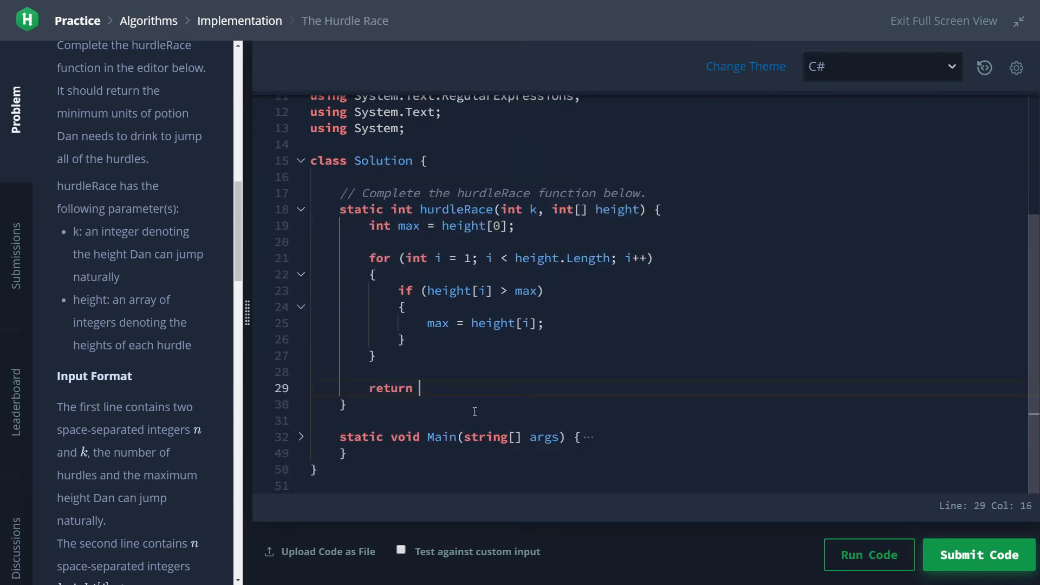
pyautogui.write('max -')
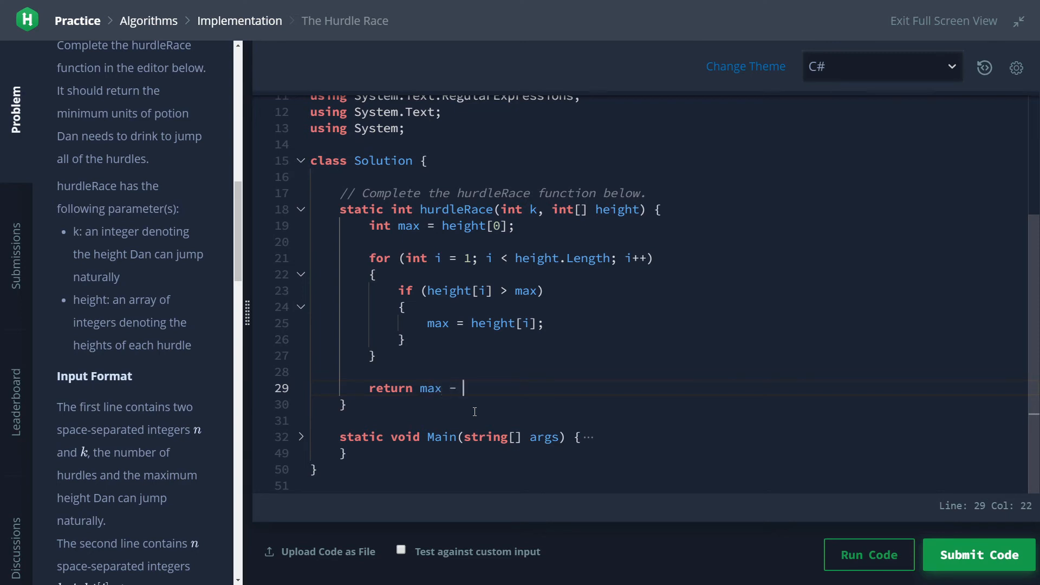
pyautogui.write('k;')
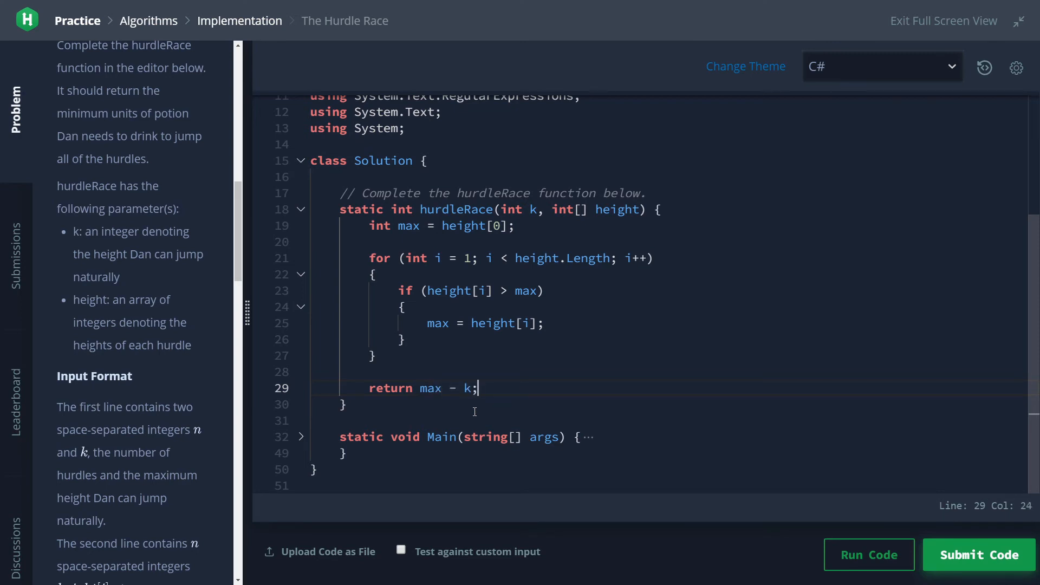
pyautogui.moveTo(478, 387); pyautogui.dragTo(419, 388)
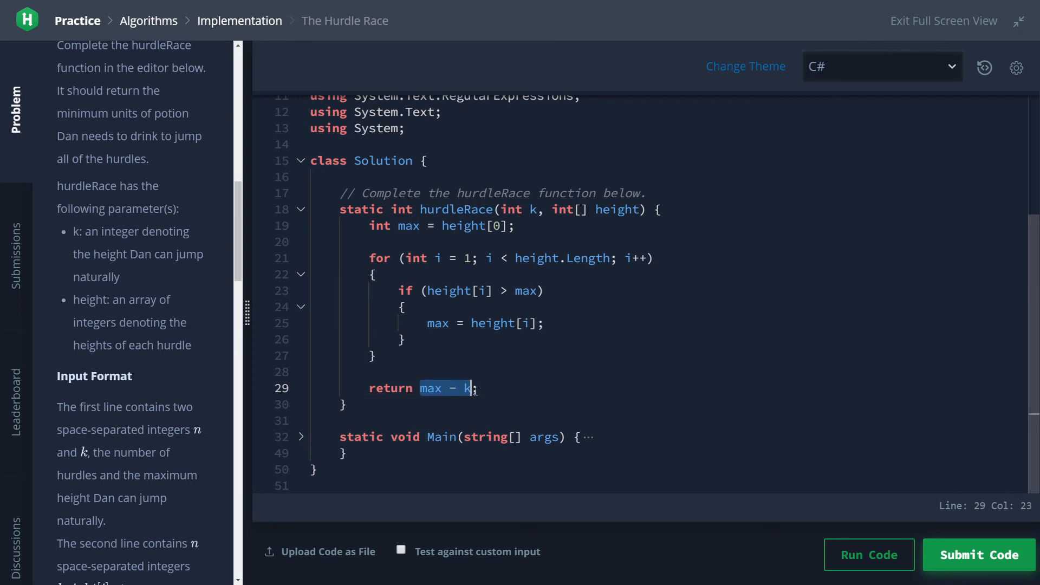
pyautogui.write('Math.Max(')
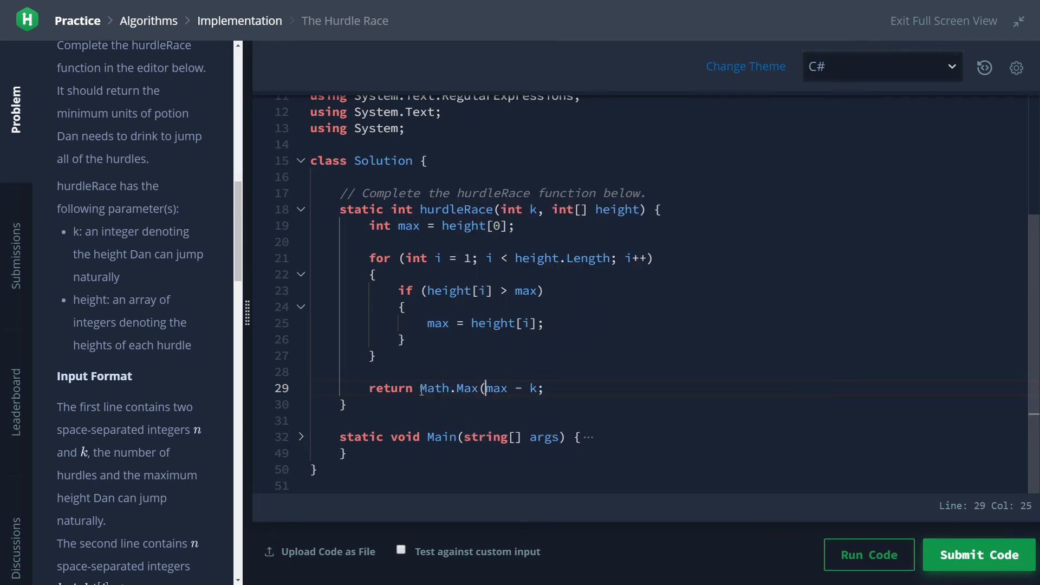
pyautogui.write('0,')
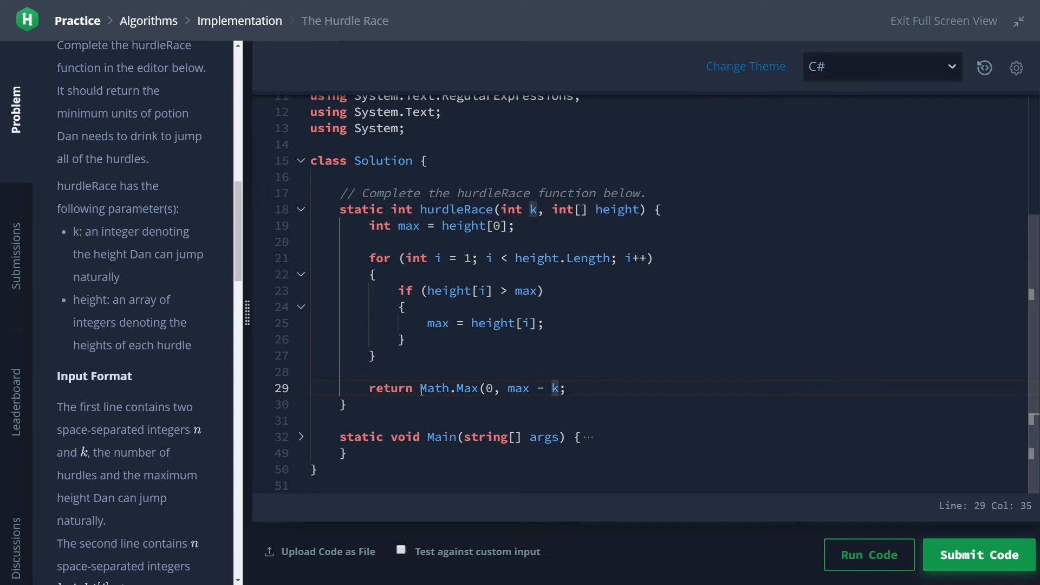
pyautogui.moveTo(509, 388); pyautogui.dragTo(560, 387)
pyautogui.write(')')
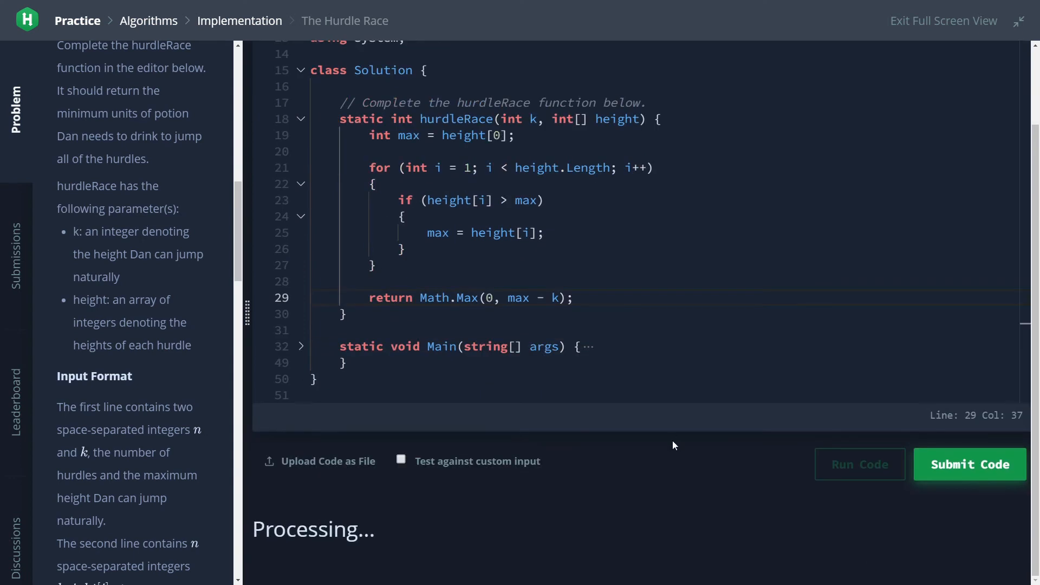
# Step: Run the code against sample test cases 0 and 1
pyautogui.click(860, 465)
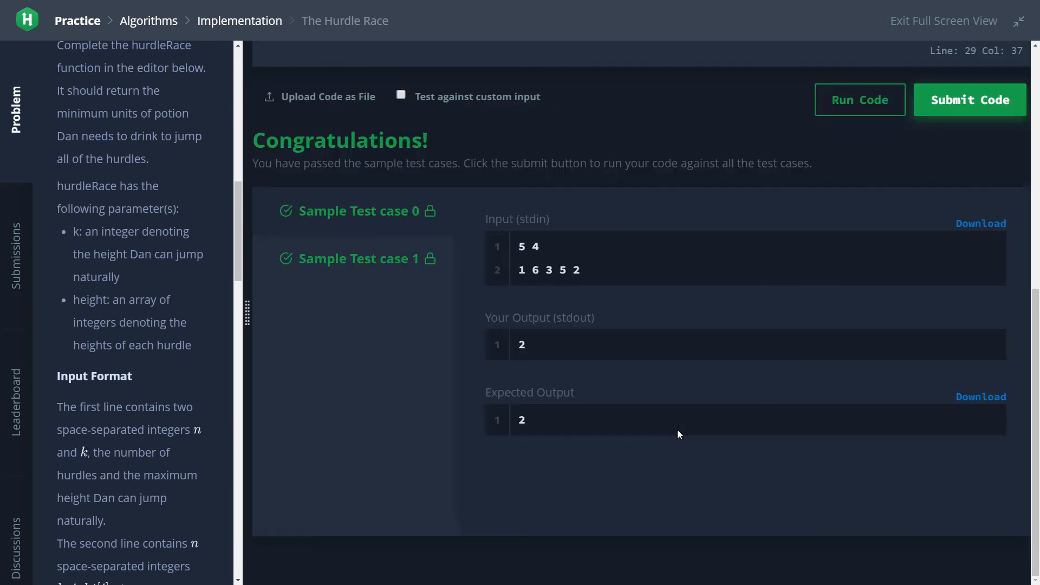
pyautogui.moveTo(688, 425)
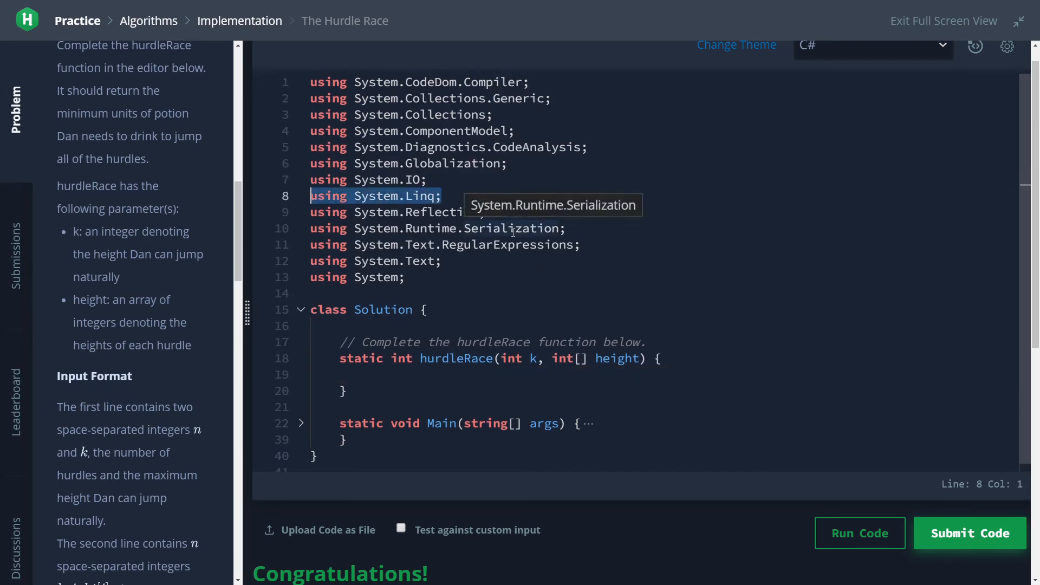
# Step: Restore the loop-based hurdleRace code returning Math.Max(0, max - k)
pyautogui.click(392, 374)
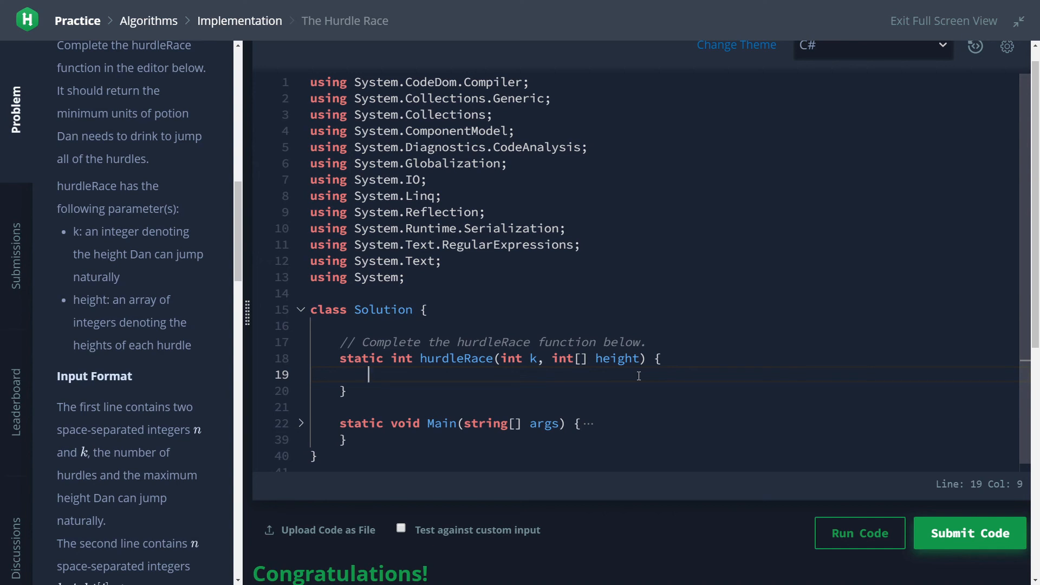
pyautogui.moveTo(592, 358)
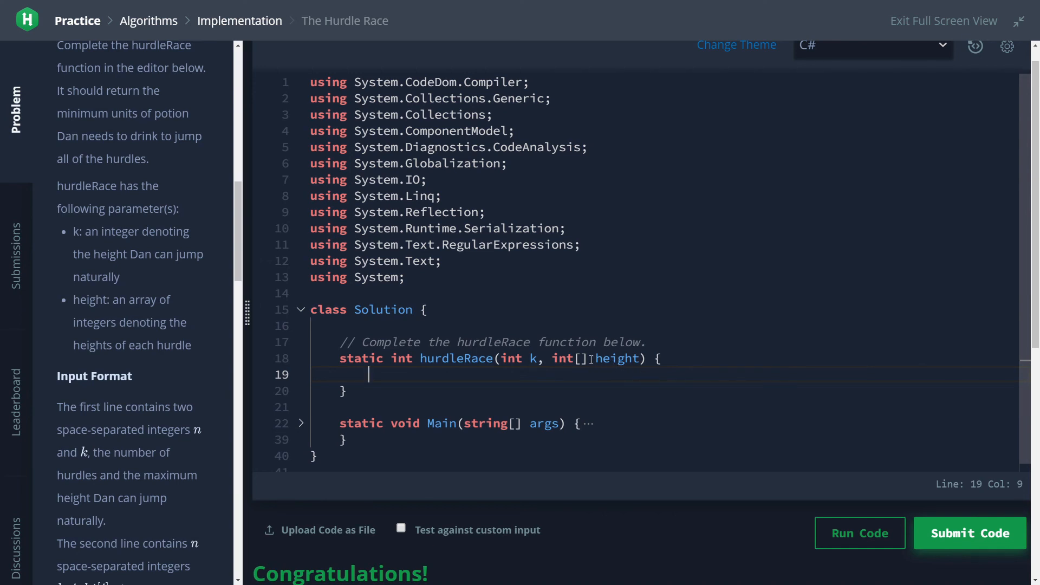
pyautogui.doubleClick(562, 358)
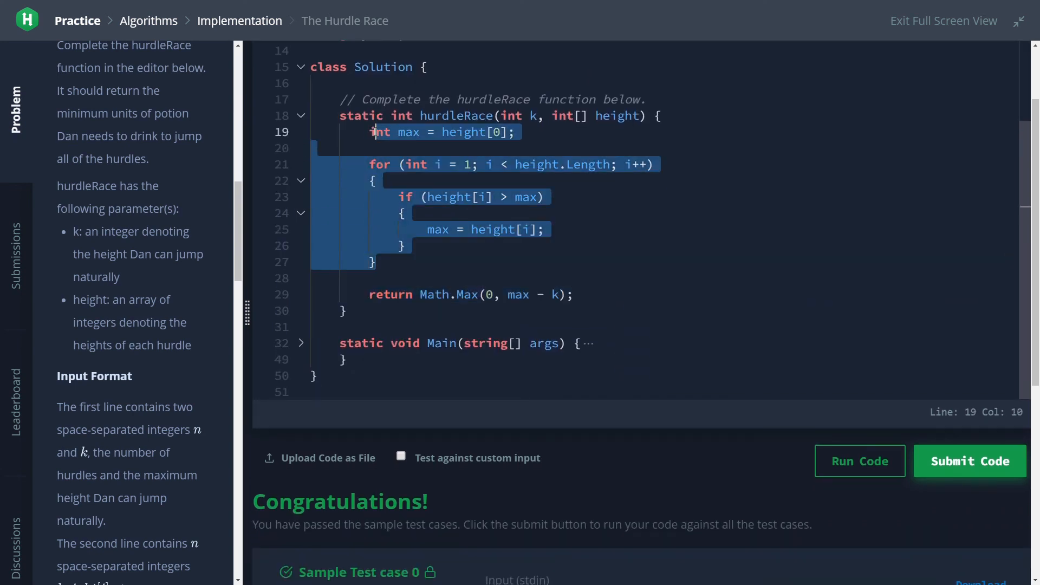
# Step: Replace the loop with return Math.Max(0, height.Max() - k); and submit it
pyautogui.press('Delete')
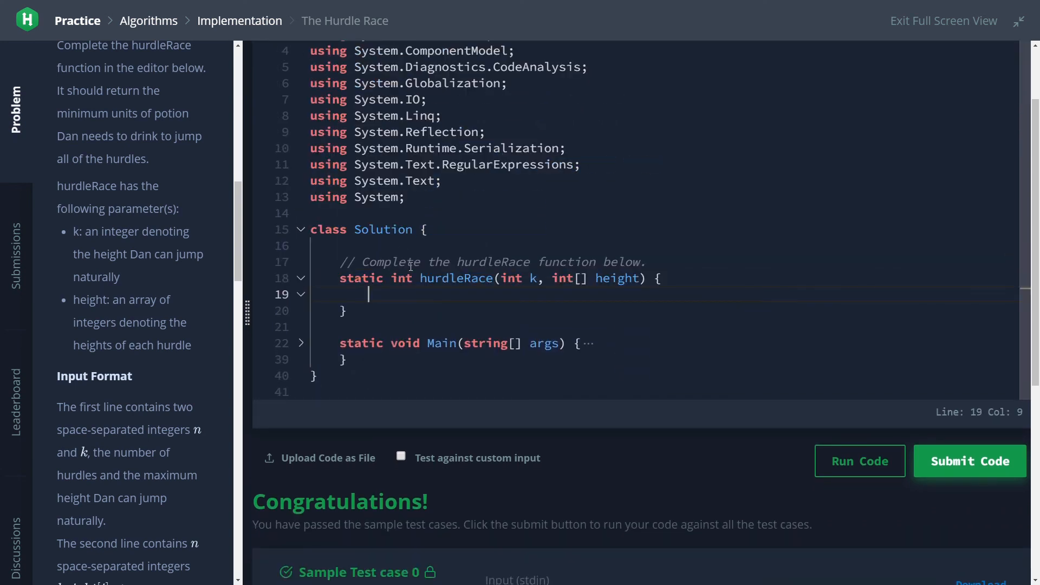
pyautogui.write('retr')
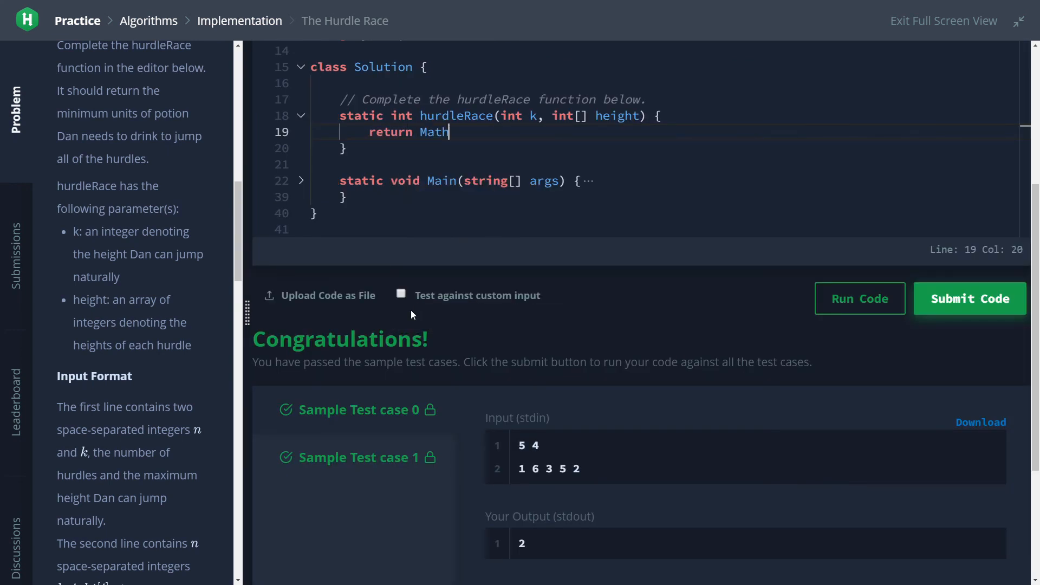
pyautogui.write('.Max(')
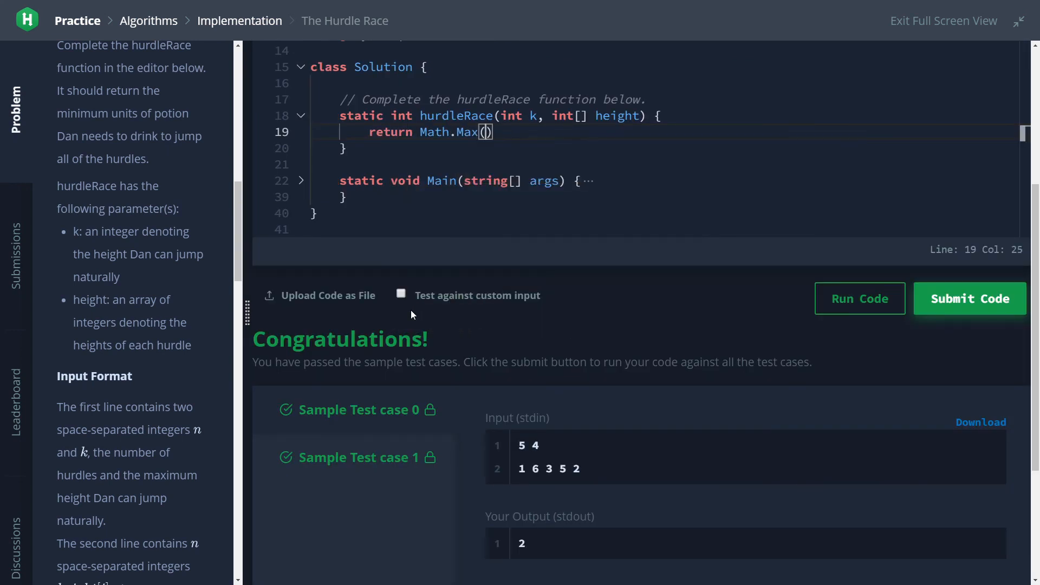
pyautogui.write('0,')
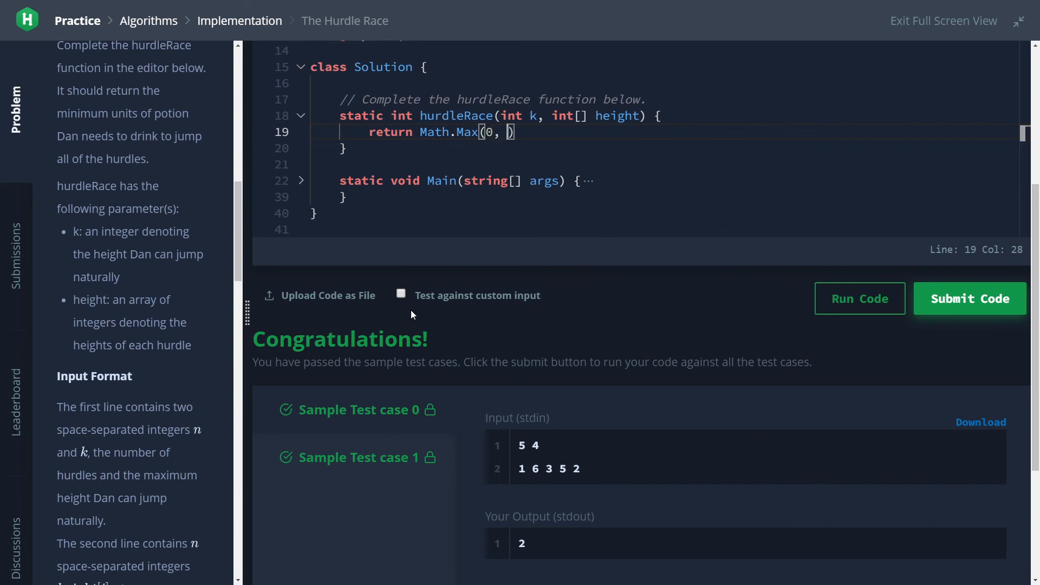
pyautogui.write('height.Max(')
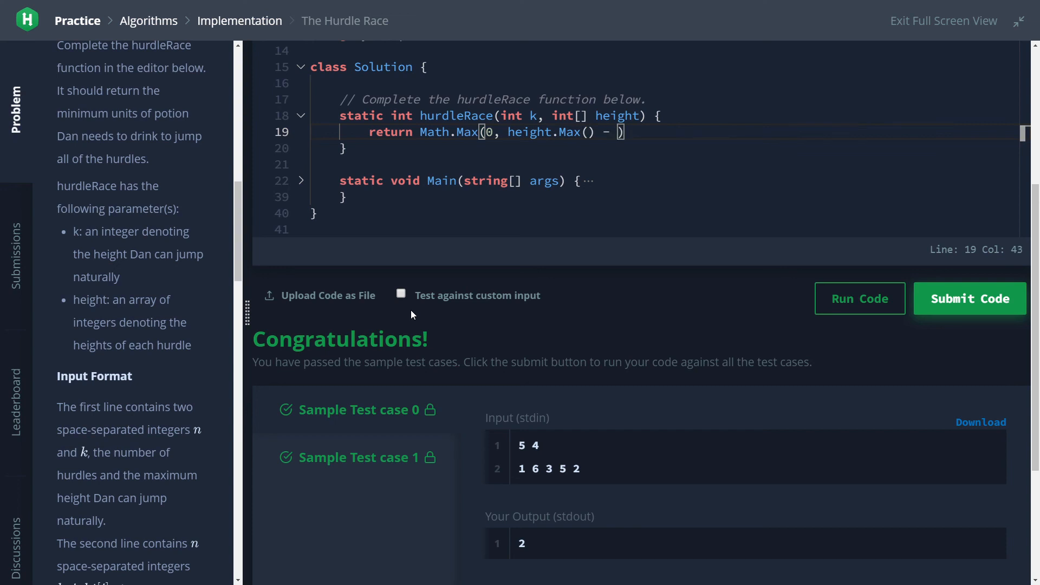
pyautogui.write('k;')
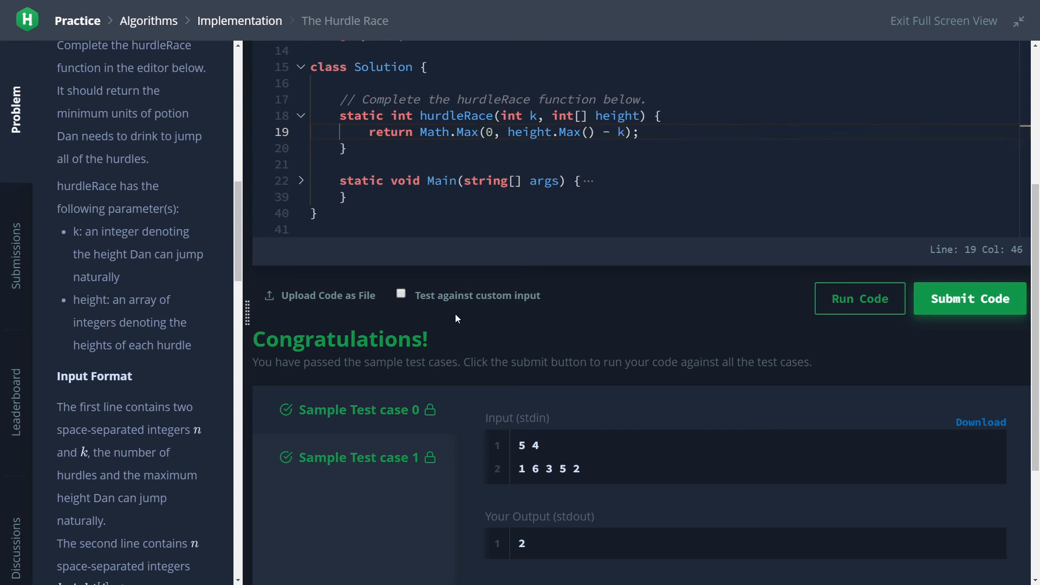
pyautogui.click(969, 299)
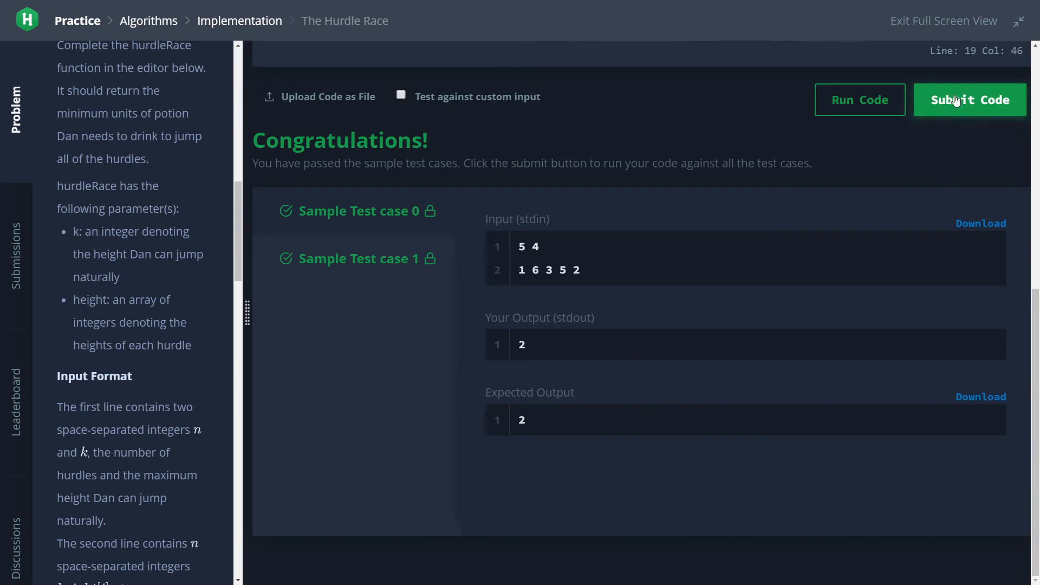
pyautogui.click(970, 100)
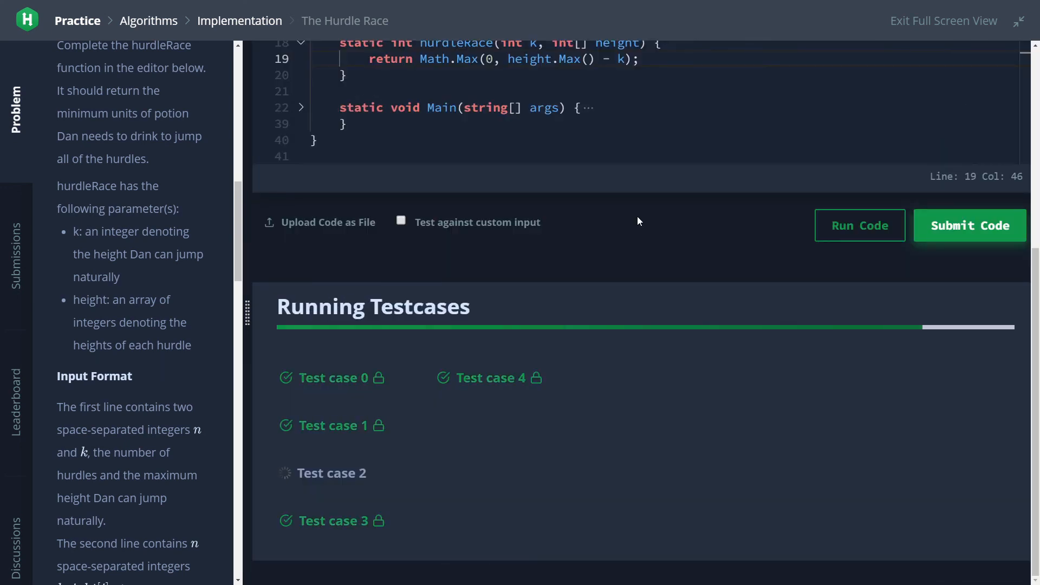